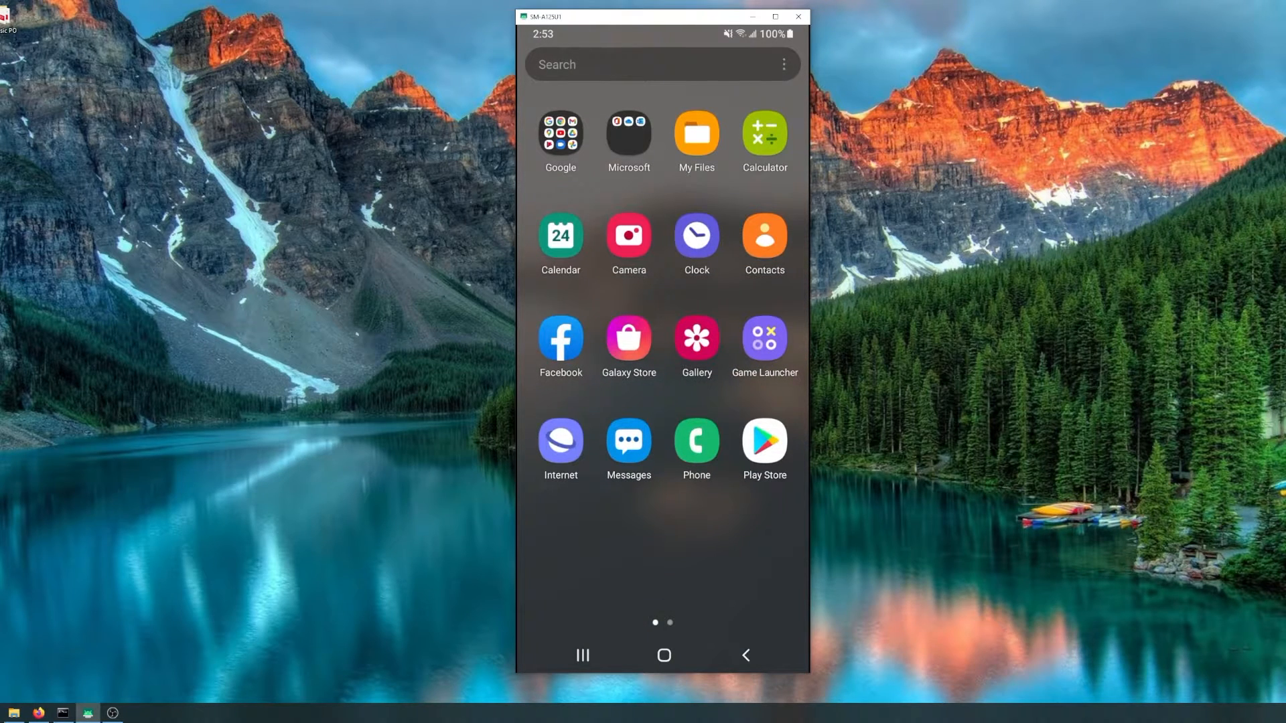
Launch Contacts and go through the side menu and Manage contacts to Import or export contacts
{"action": "left_click", "coordinate": [763, 239]}
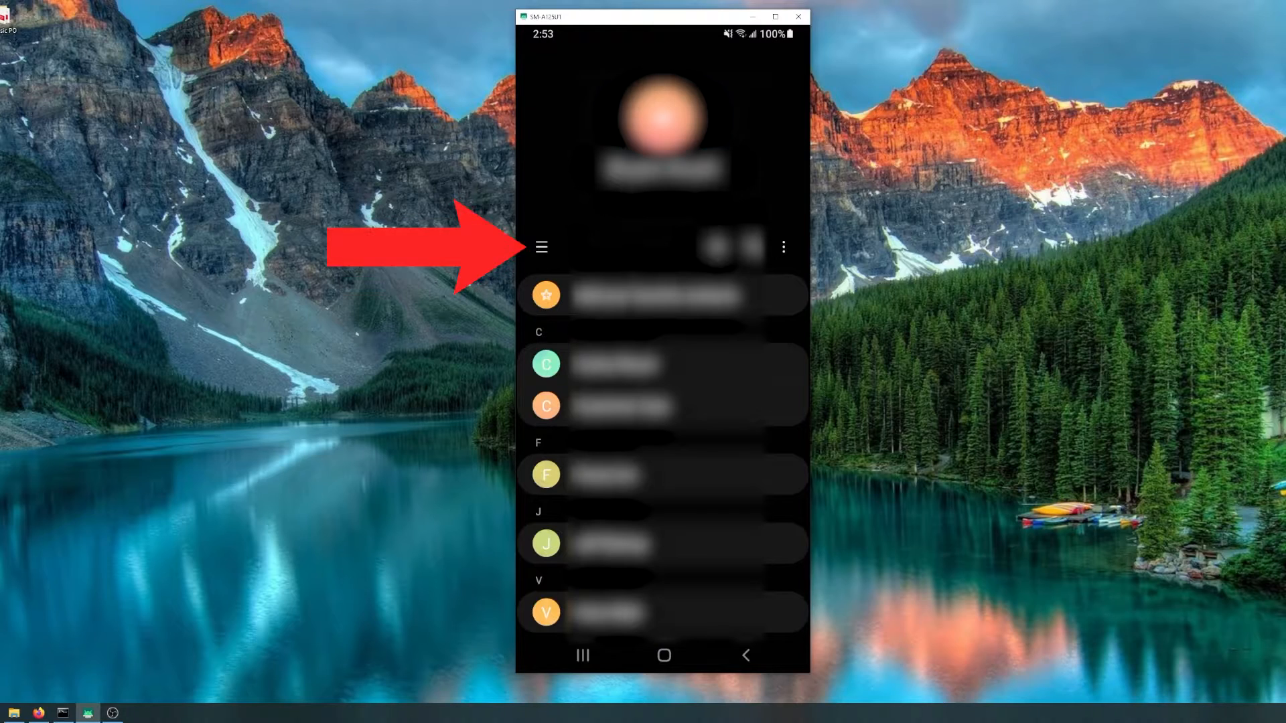
{"action": "left_click", "coordinate": [541, 247]}
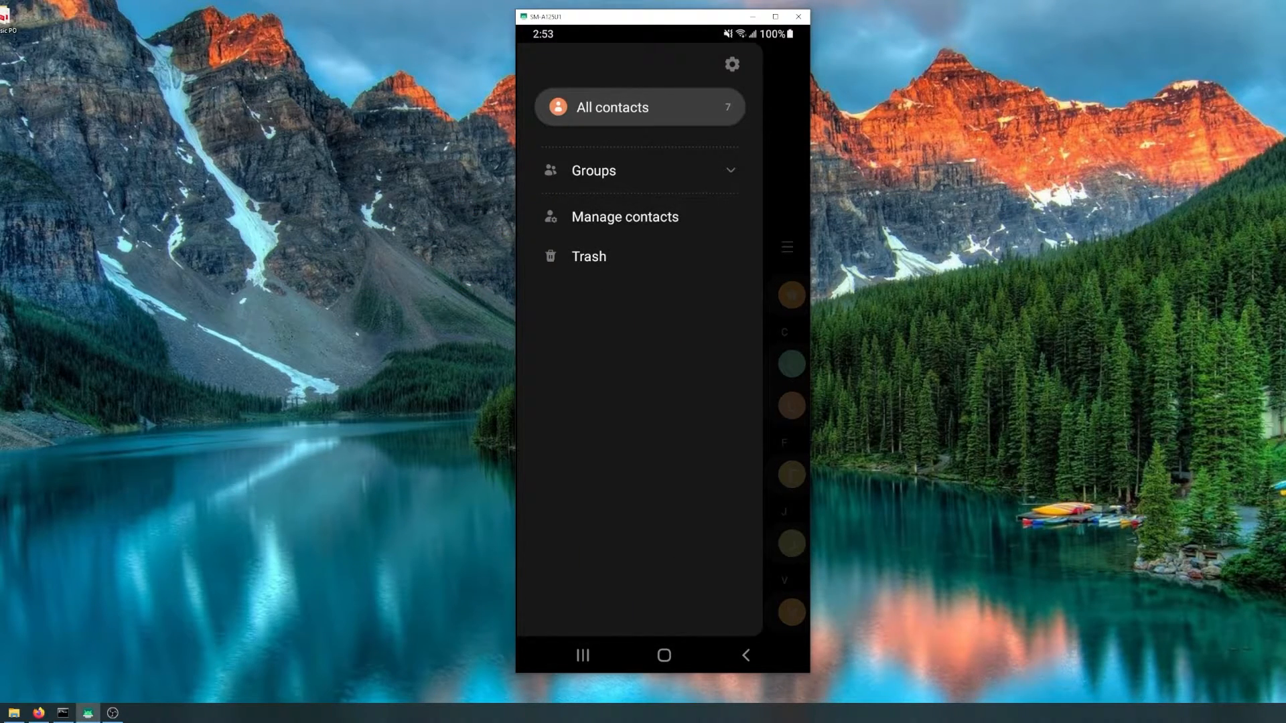
{"action": "left_click", "coordinate": [624, 216]}
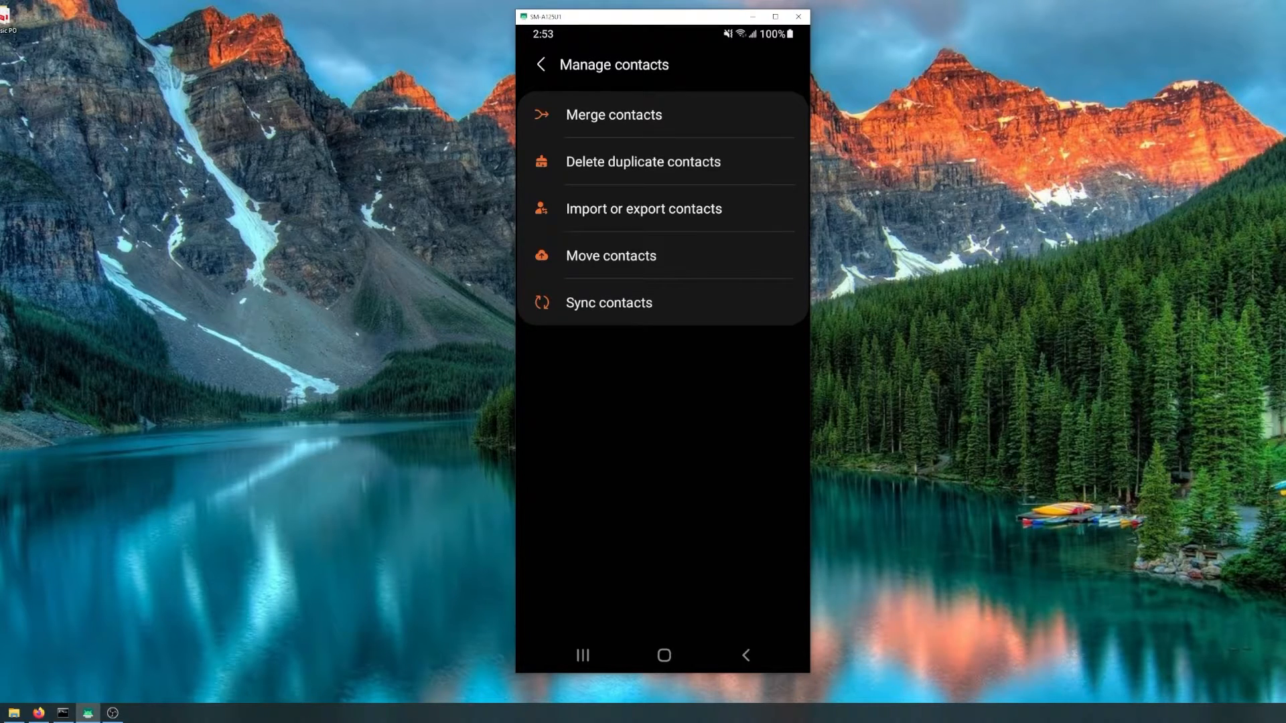
{"action": "left_click", "coordinate": [643, 209]}
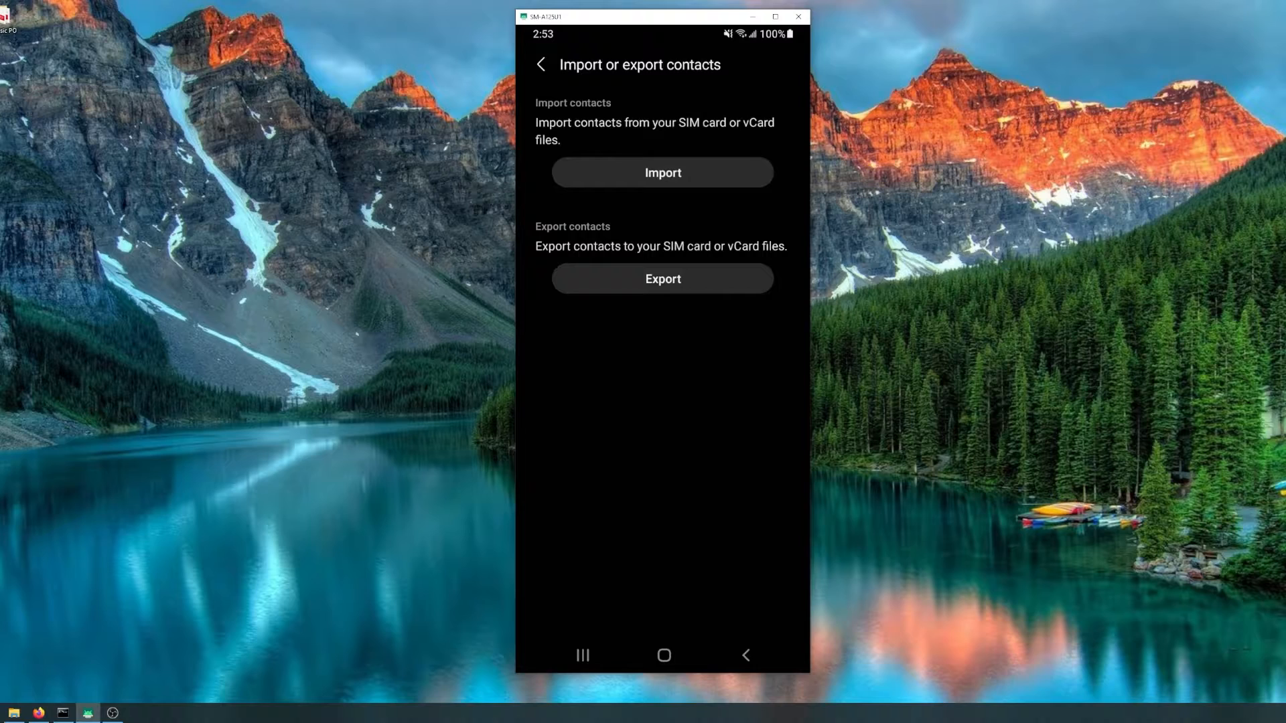
Start an import and pick the vCard file from the WhatsApp Documents folder
{"action": "left_click", "coordinate": [661, 172]}
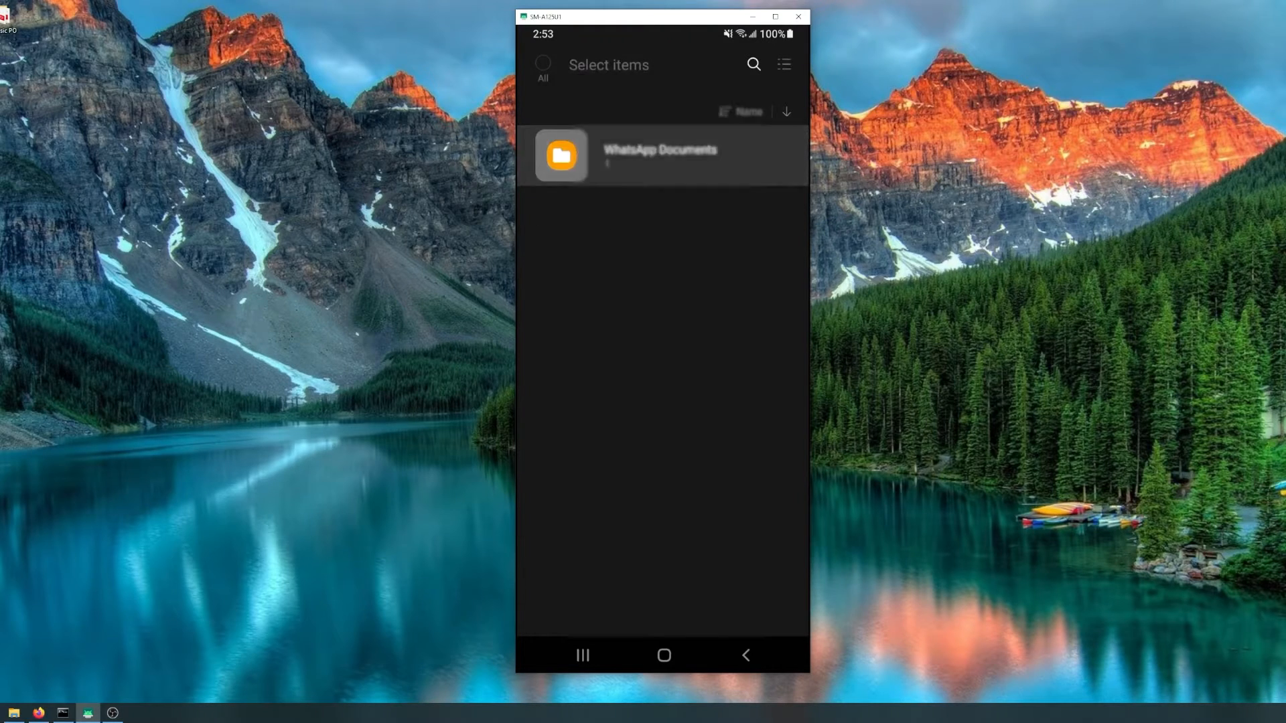
{"action": "left_click", "coordinate": [562, 155]}
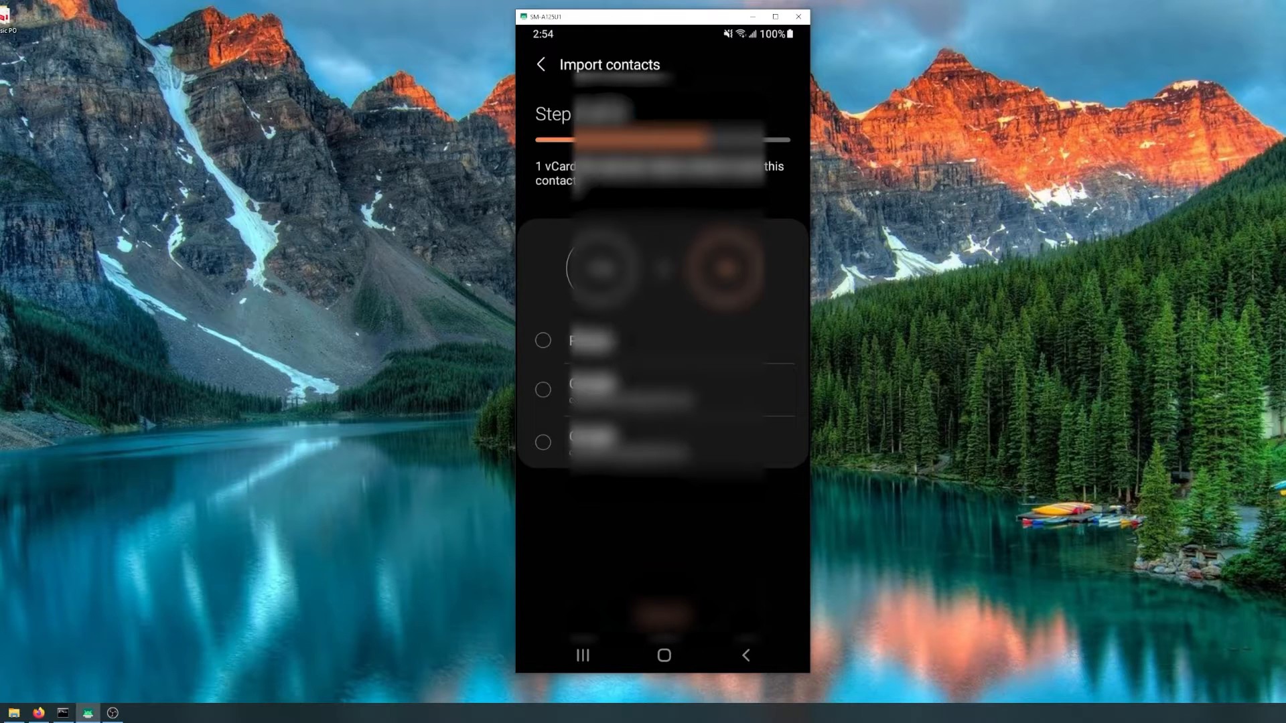
Choose the Google account as the destination and run the import
{"action": "left_click", "coordinate": [544, 376]}
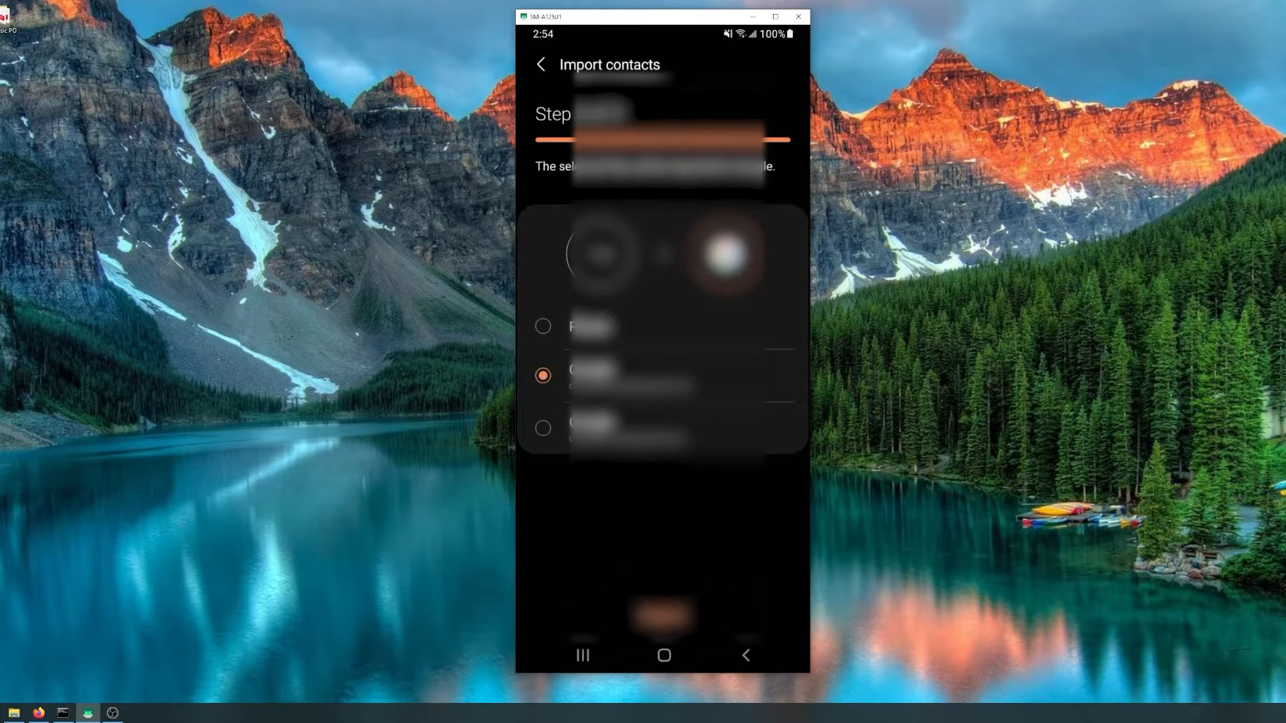
{"action": "left_click", "coordinate": [662, 615]}
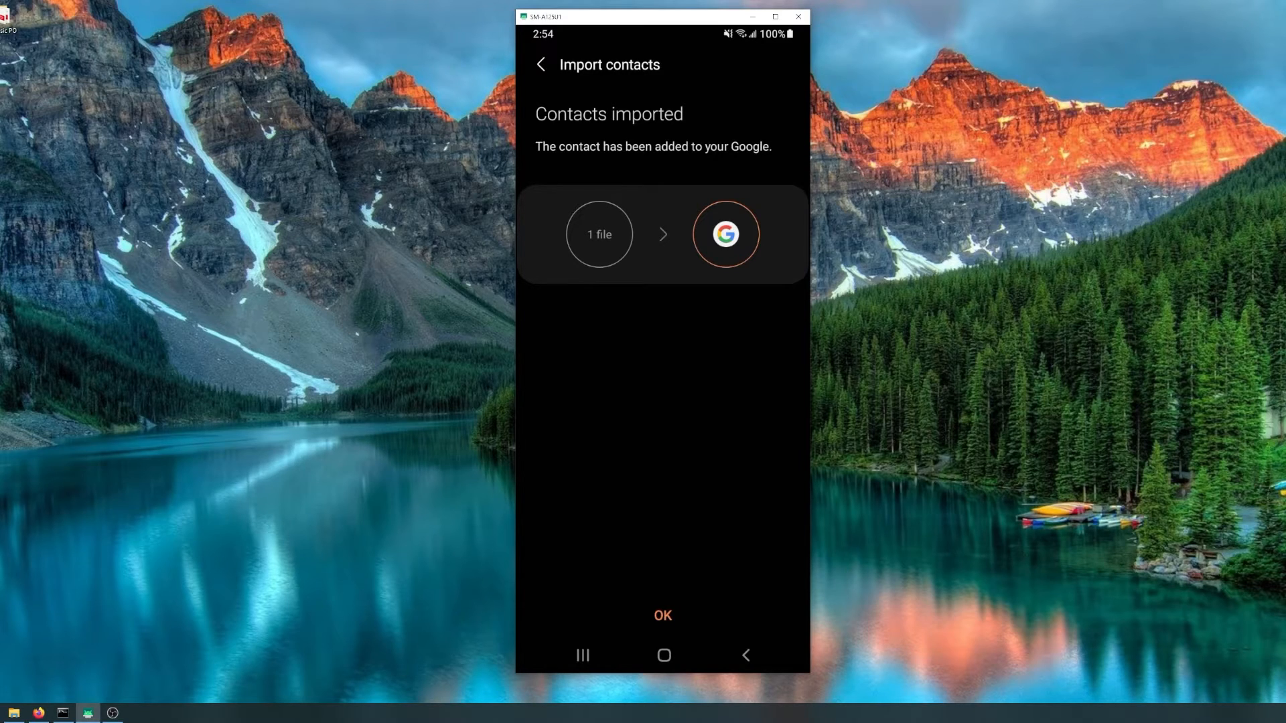
Dismiss the Contacts imported confirmation and go back to the contact list
{"action": "left_click", "coordinate": [662, 615]}
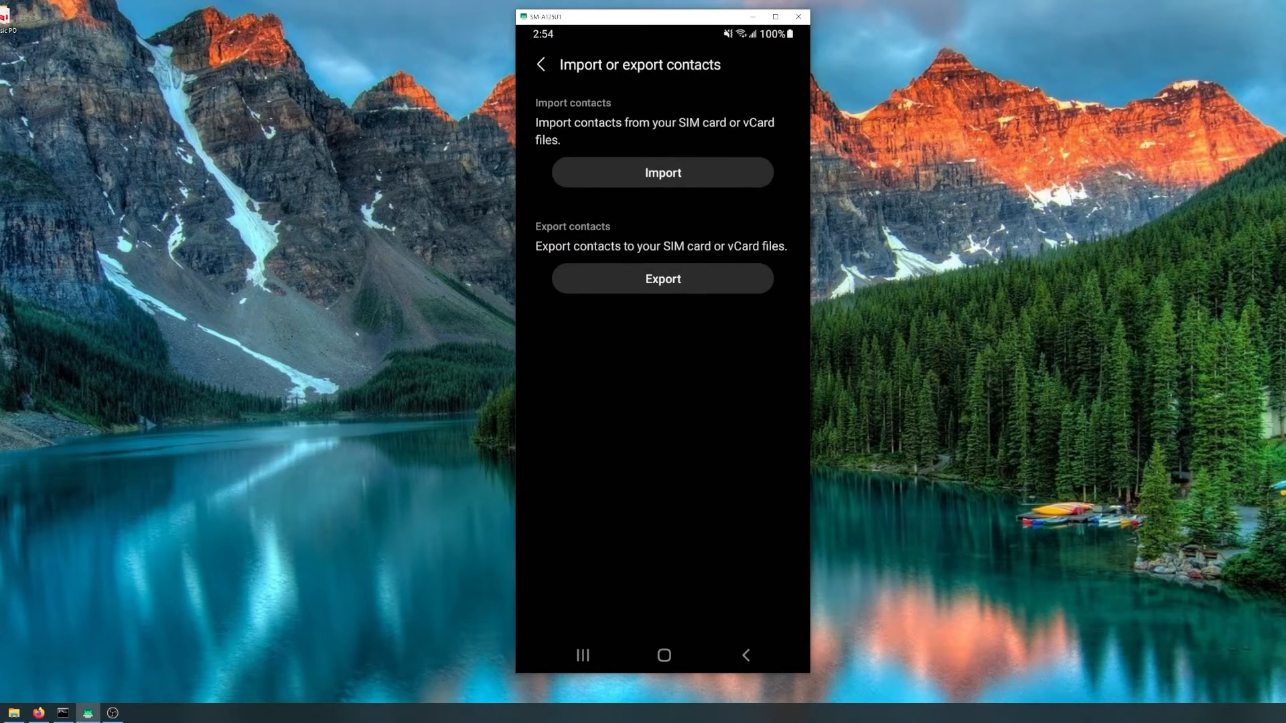
{"action": "left_click", "coordinate": [539, 64]}
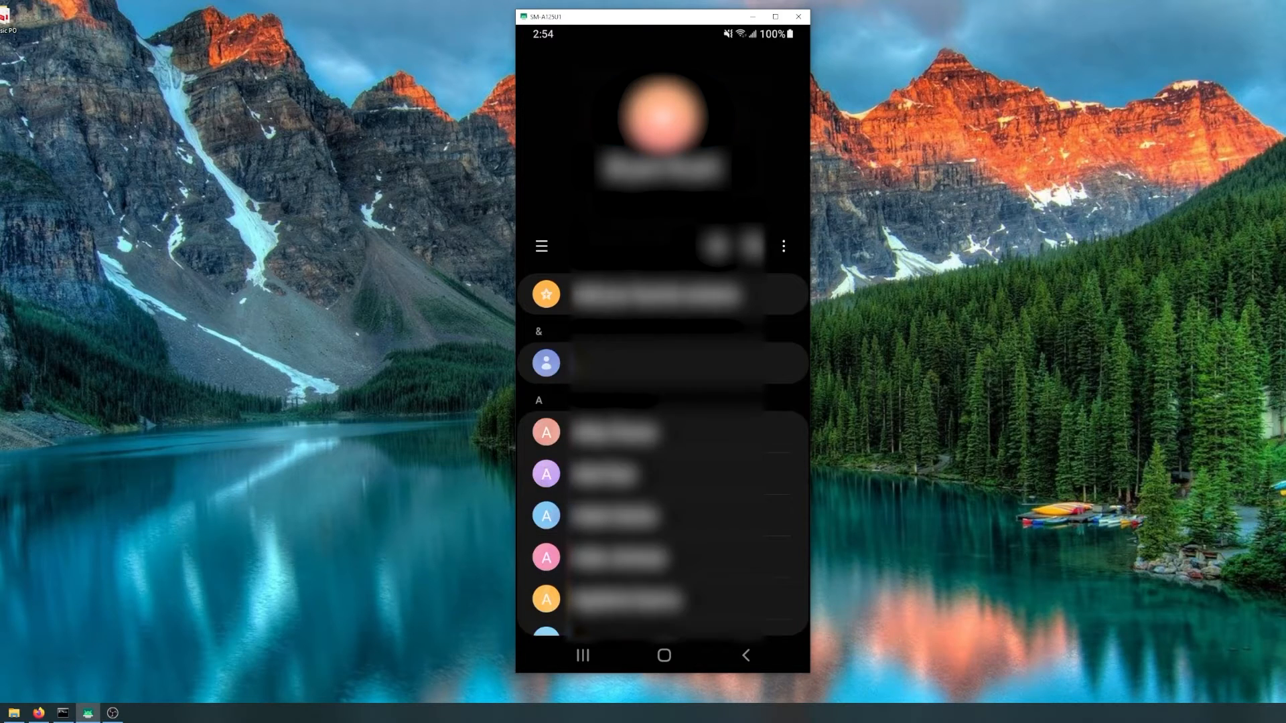